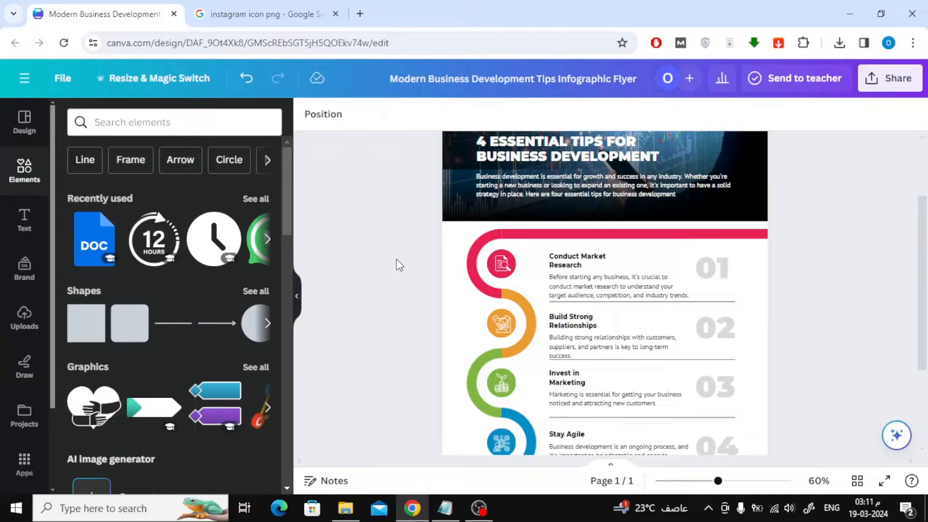
Step: Rerun the recent 'whatsapp icon' search in Elements and filter results to Graphics
{"action": "scroll", "scroll_direction": "down", "scroll_amount": 3}
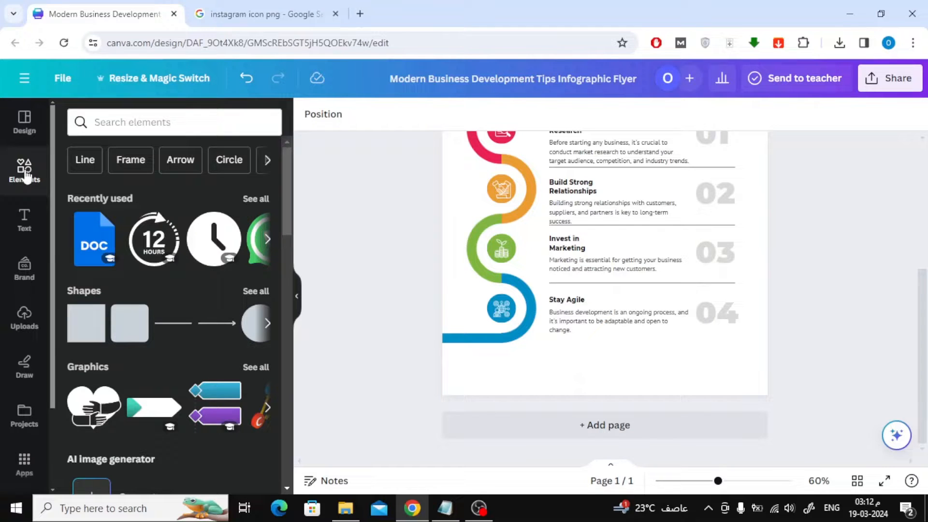
{"action": "left_click", "coordinate": [174, 122]}
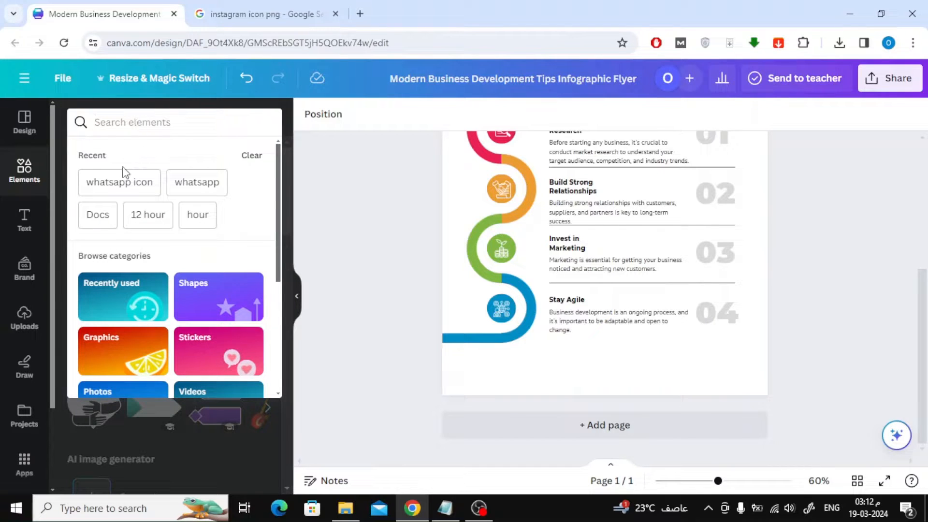
{"action": "left_click", "coordinate": [119, 182]}
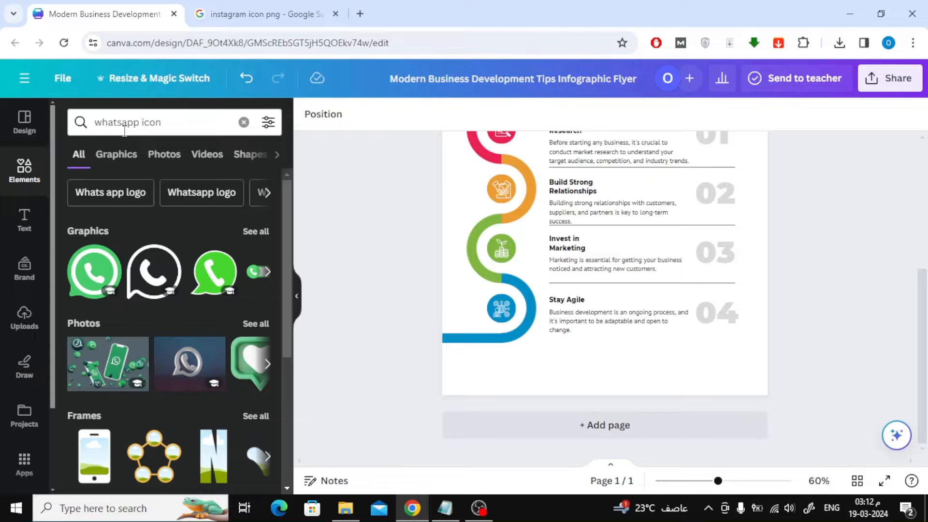
{"action": "left_click", "coordinate": [116, 155]}
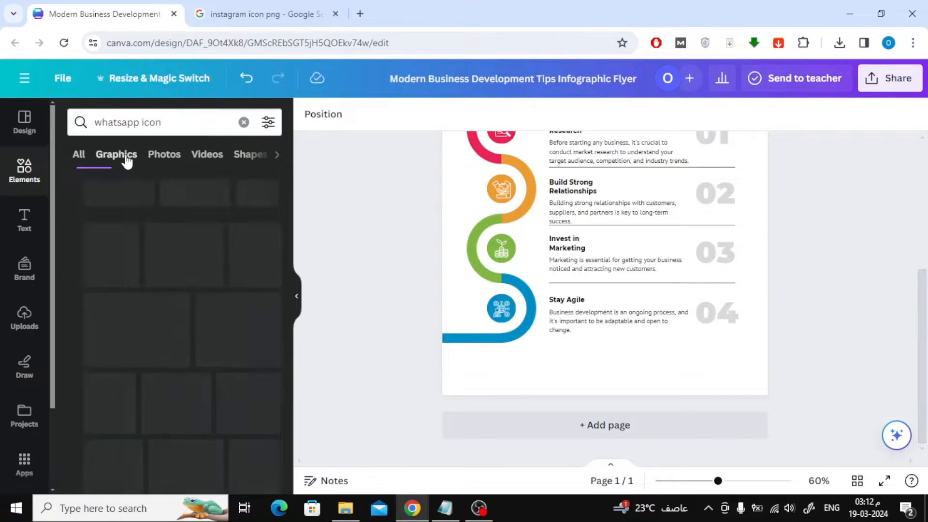
{"action": "left_click", "coordinate": [116, 154]}
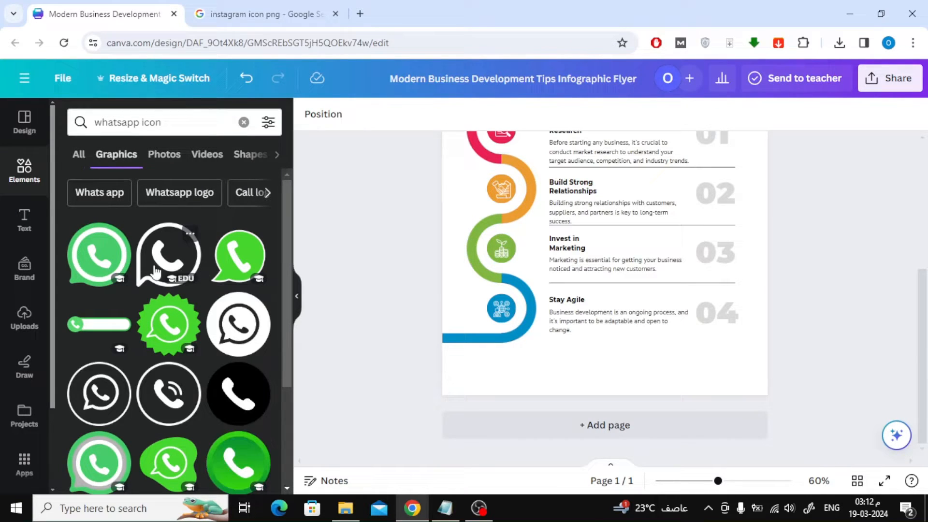
Step: Browse down through the WhatsApp icon graphic results
{"action": "scroll", "scroll_direction": "down", "scroll_amount": 3}
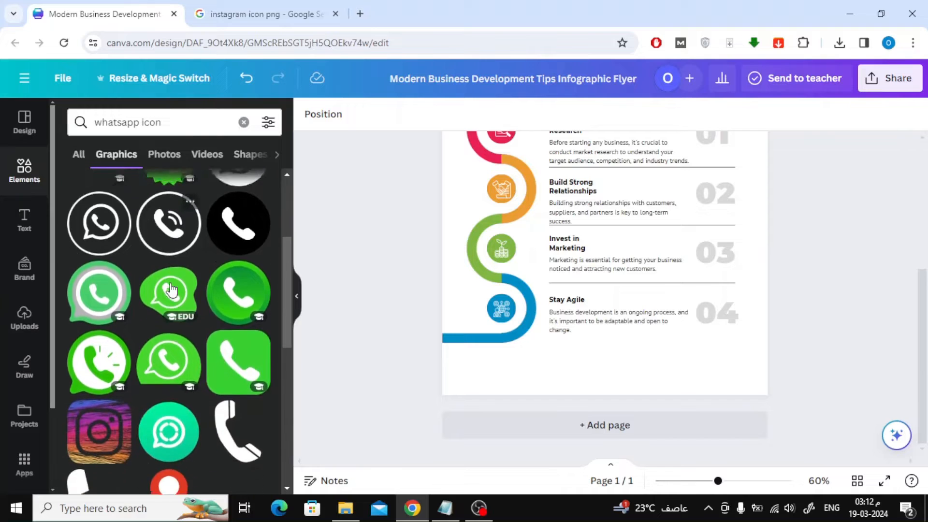
{"action": "scroll", "scroll_direction": "down", "scroll_amount": 3}
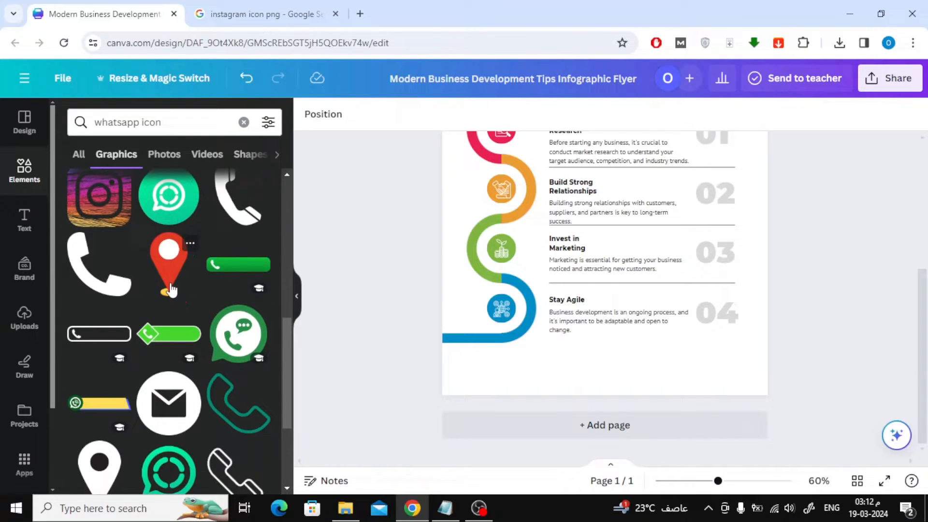
{"action": "scroll", "scroll_direction": "down", "scroll_amount": 3}
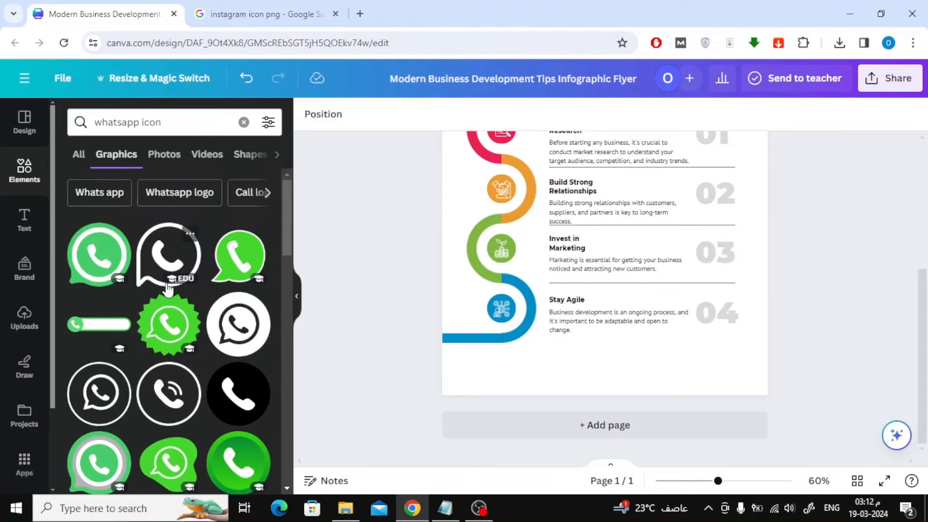
Step: Insert a green WhatsApp graphic, shrink it and set it at the bottom left of the flyer
{"action": "left_click", "coordinate": [99, 254]}
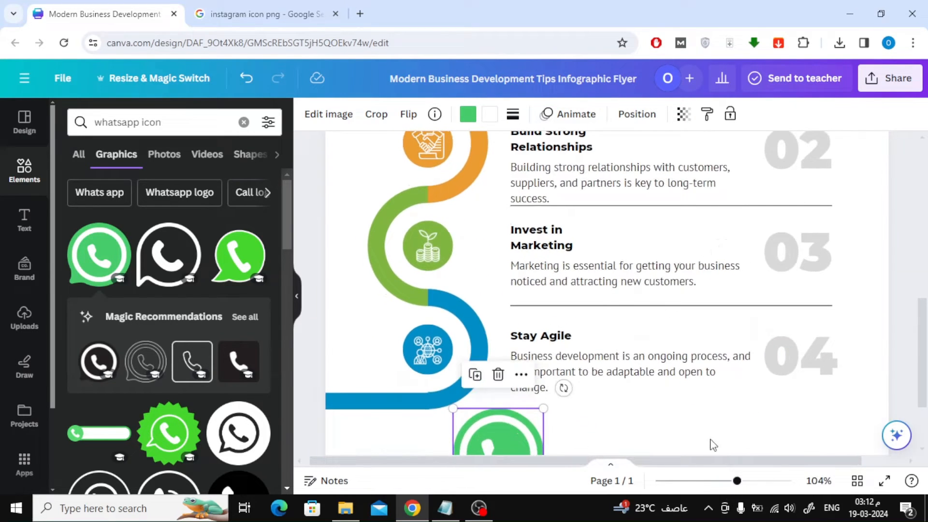
{"action": "scroll", "scroll_direction": "down", "scroll_amount": 3}
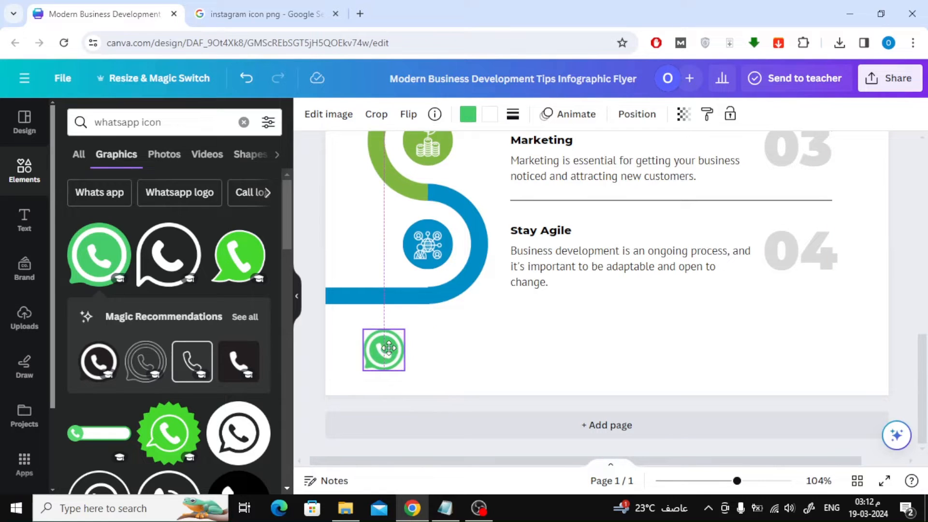
{"action": "left_click", "coordinate": [383, 349]}
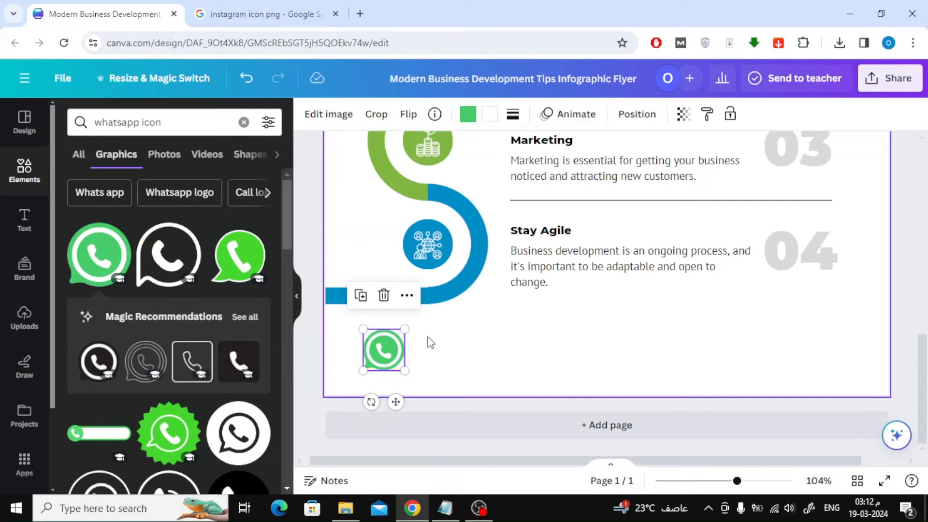
{"action": "left_click", "coordinate": [444, 345]}
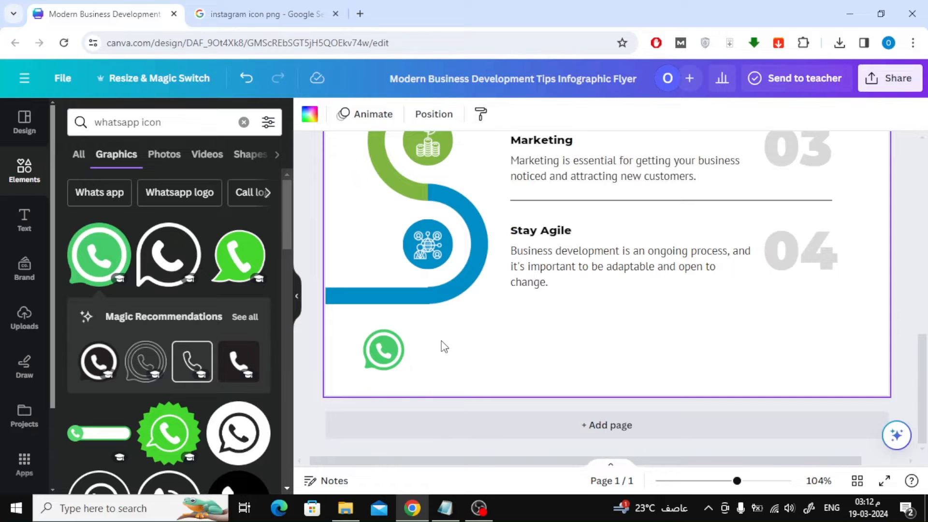
{"action": "mouse_move", "coordinate": [311, 148]}
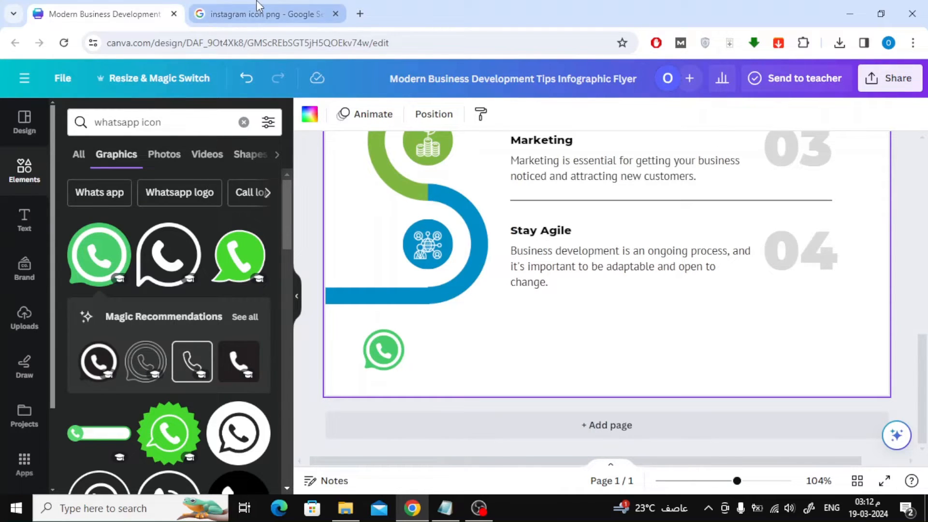
Step: Switch to the Iconfinder Instagram icon page in Chrome and scroll to its download options
{"action": "left_click", "coordinate": [267, 14]}
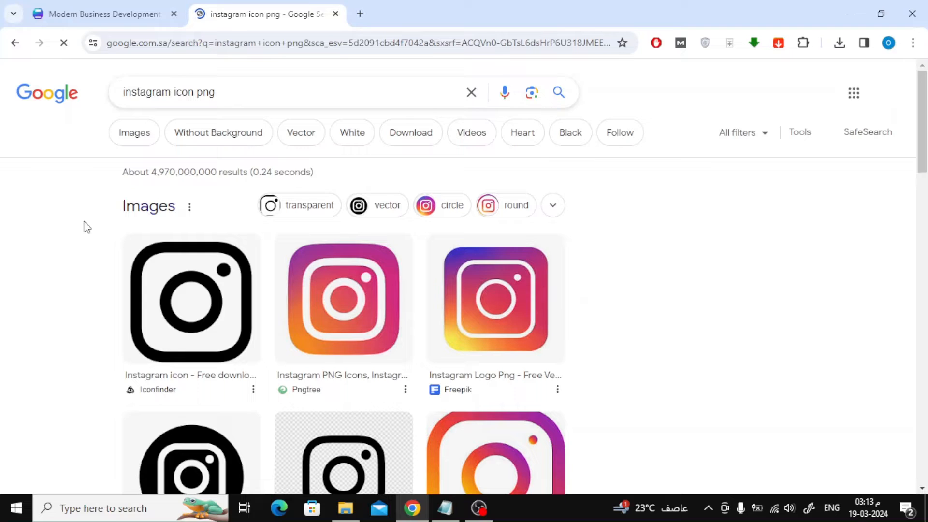
{"action": "scroll", "scroll_direction": "down", "scroll_amount": 3}
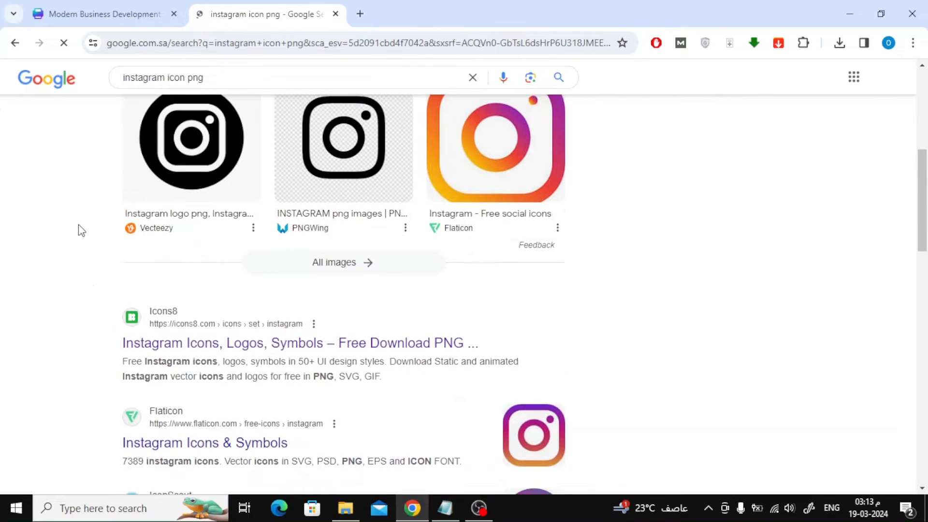
{"action": "scroll", "scroll_direction": "down", "scroll_amount": 3}
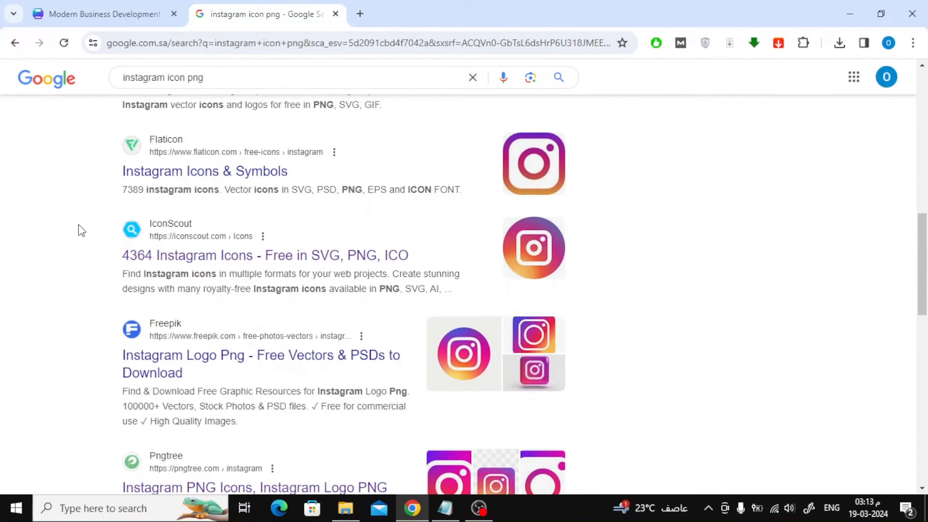
{"action": "scroll", "scroll_direction": "down", "scroll_amount": 3}
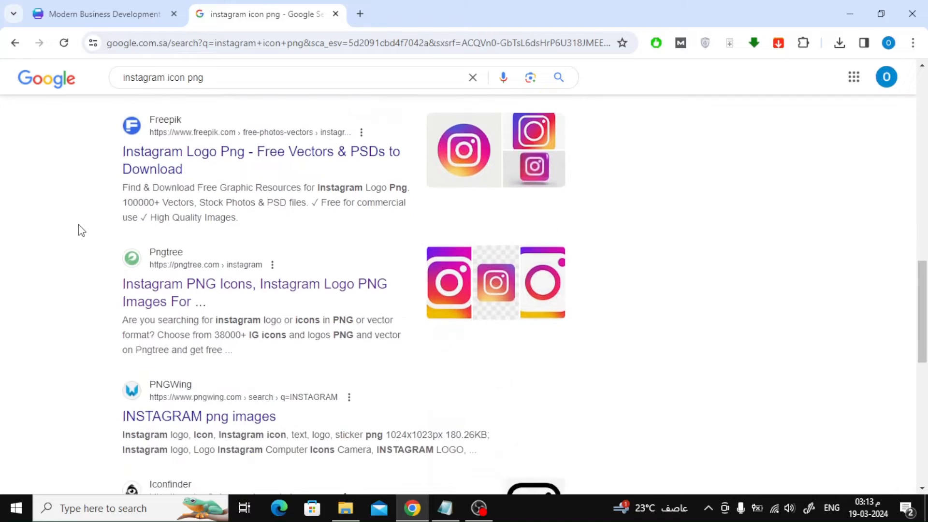
{"action": "scroll", "scroll_direction": "down", "scroll_amount": 3}
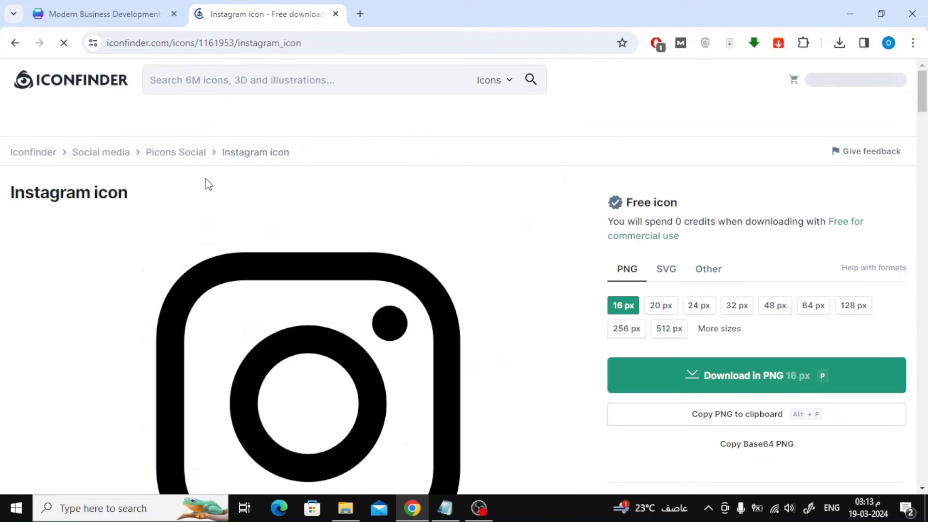
{"action": "scroll", "scroll_direction": "down", "scroll_amount": 3}
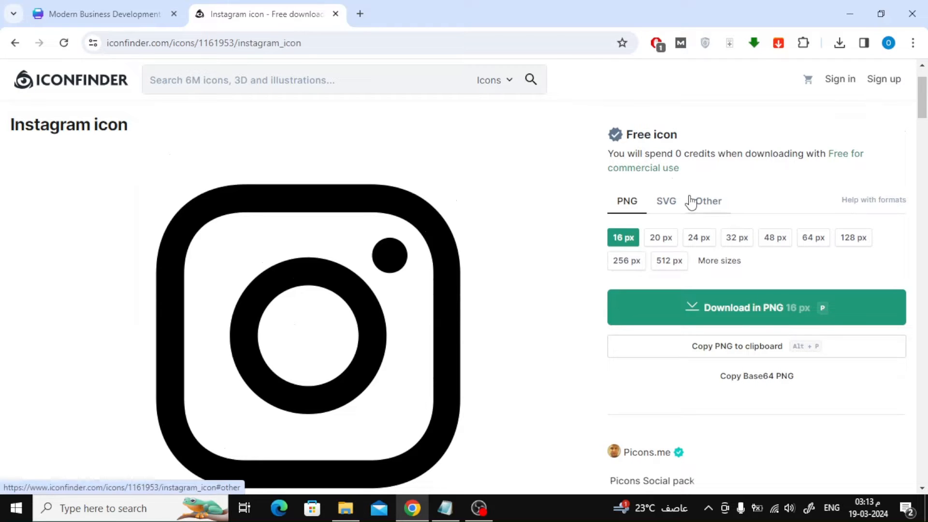
Step: Download the Instagram icon as SVG, confirm it in downloads and return to Canva
{"action": "left_click", "coordinate": [664, 201]}
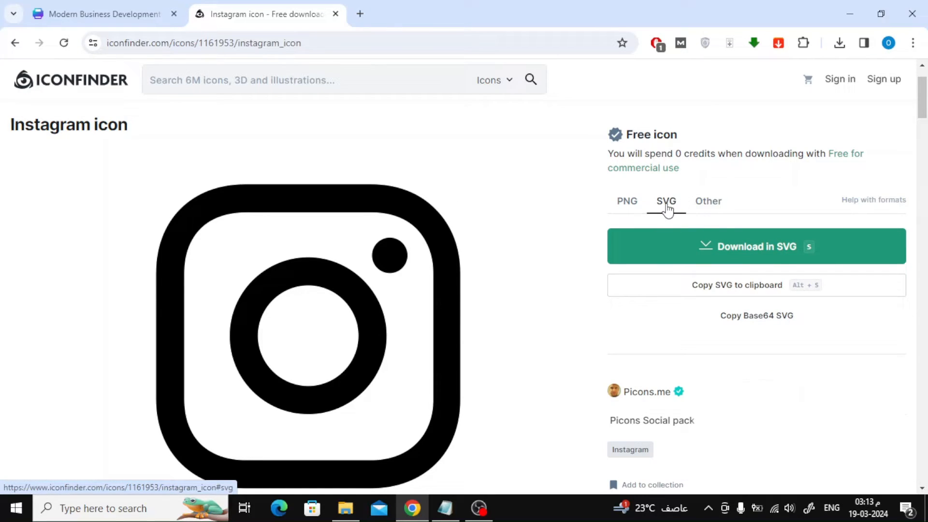
{"action": "left_click", "coordinate": [756, 247]}
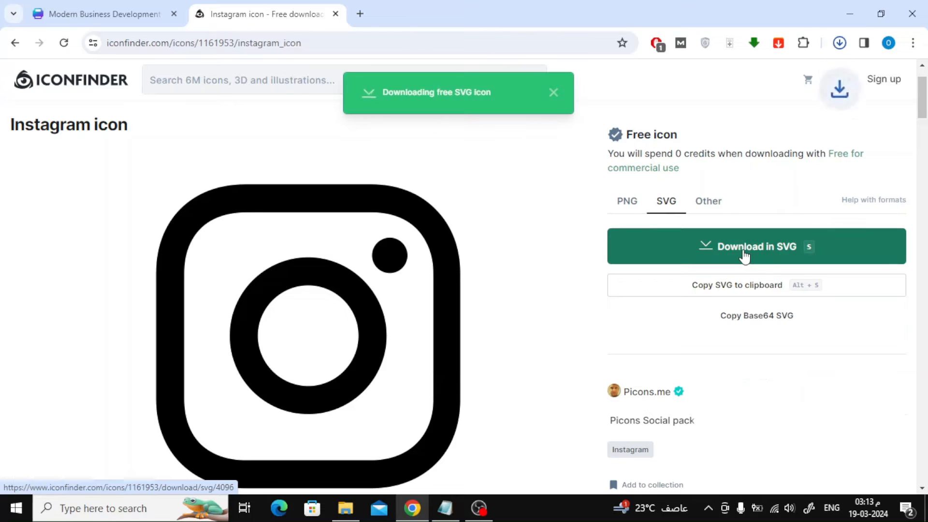
{"action": "left_click", "coordinate": [839, 43]}
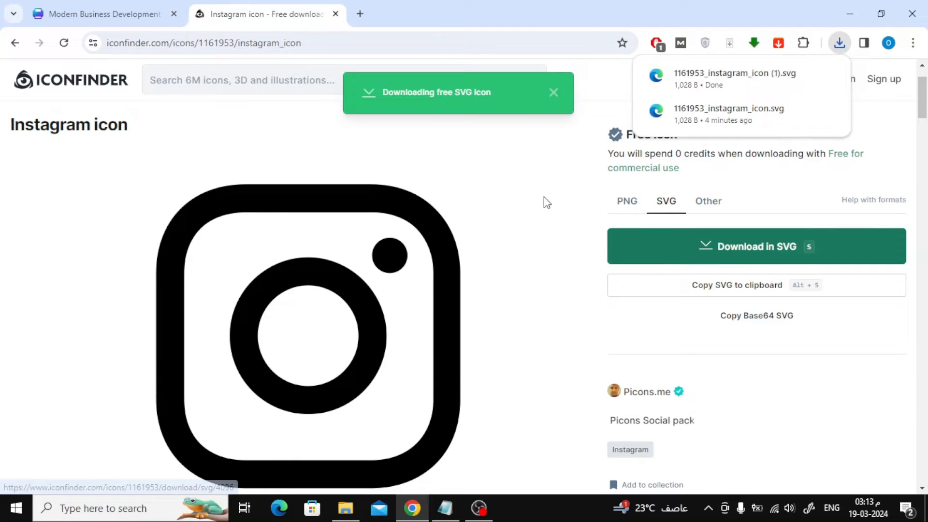
{"action": "left_click", "coordinate": [105, 14]}
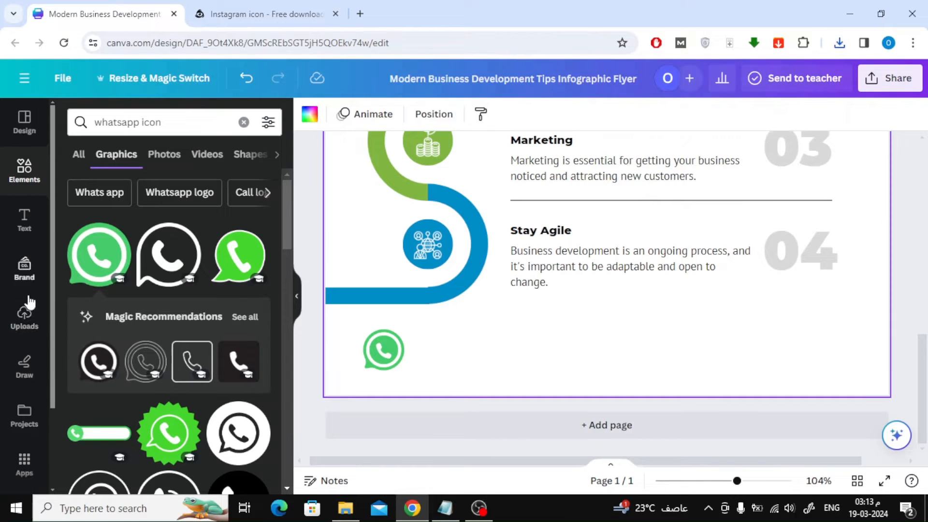
Step: Upload the instagram_icon SVG and add it to the page beside the WhatsApp icon
{"action": "left_click", "coordinate": [23, 313]}
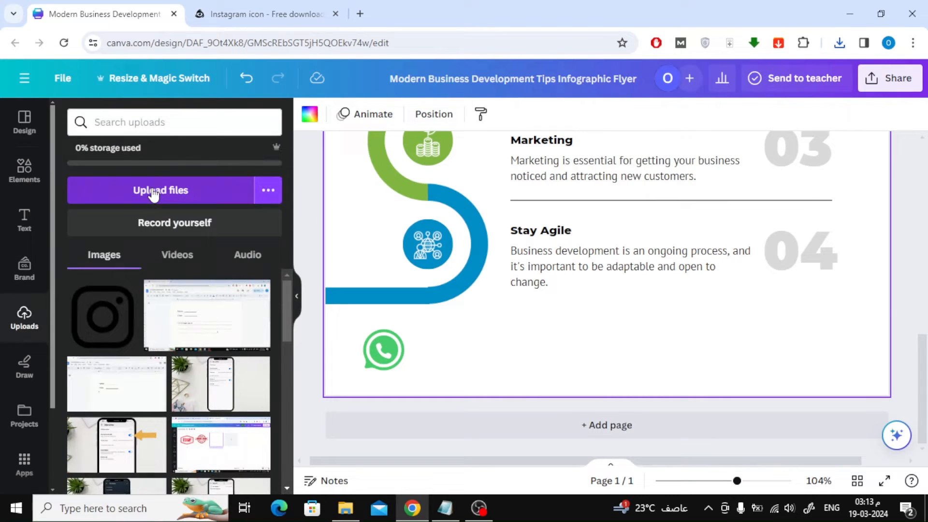
{"action": "left_click", "coordinate": [160, 190]}
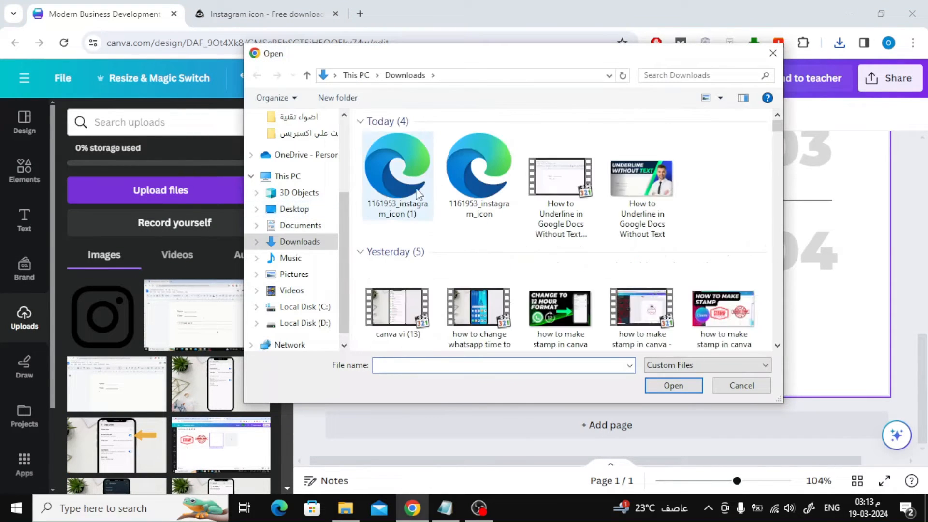
{"action": "left_click", "coordinate": [397, 172]}
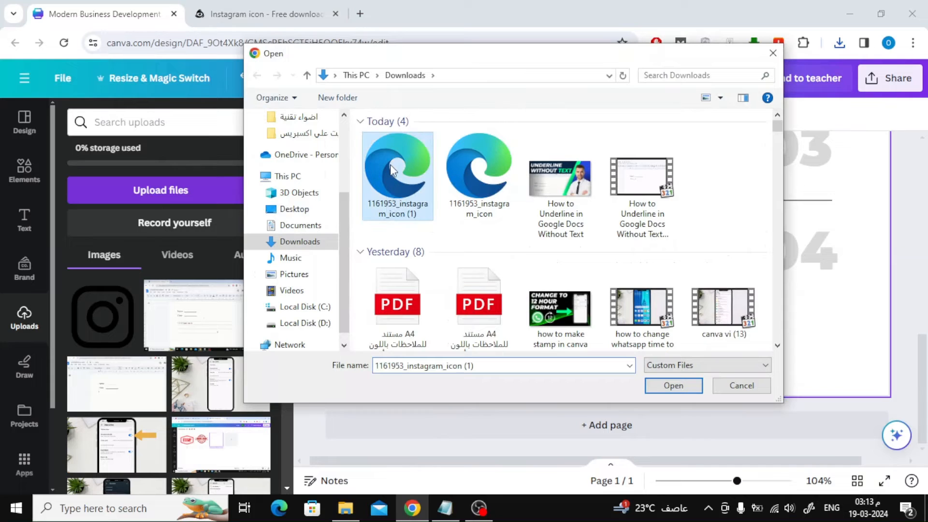
{"action": "mouse_move", "coordinate": [772, 52]}
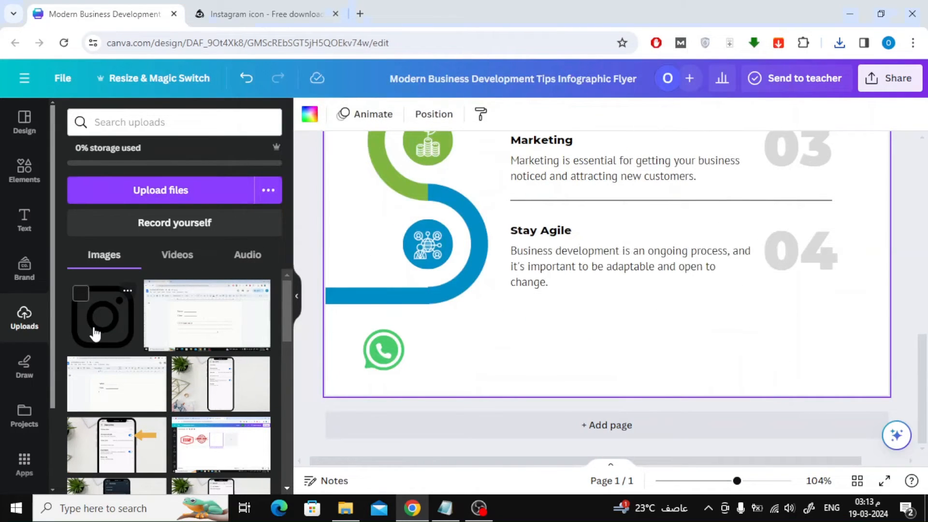
{"action": "left_click", "coordinate": [426, 244]}
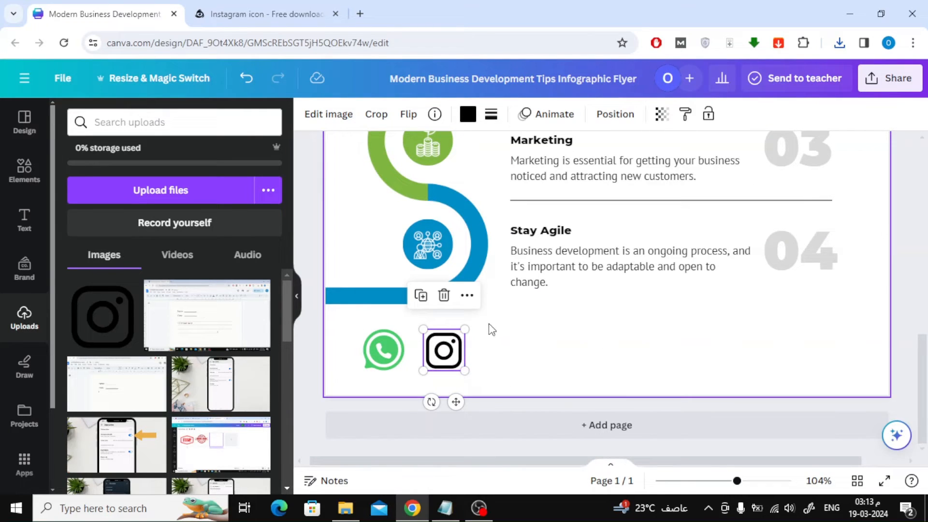
Step: Recolour the Instagram icon to the pink document colour, then return to Iconfinder
{"action": "left_click", "coordinate": [467, 114]}
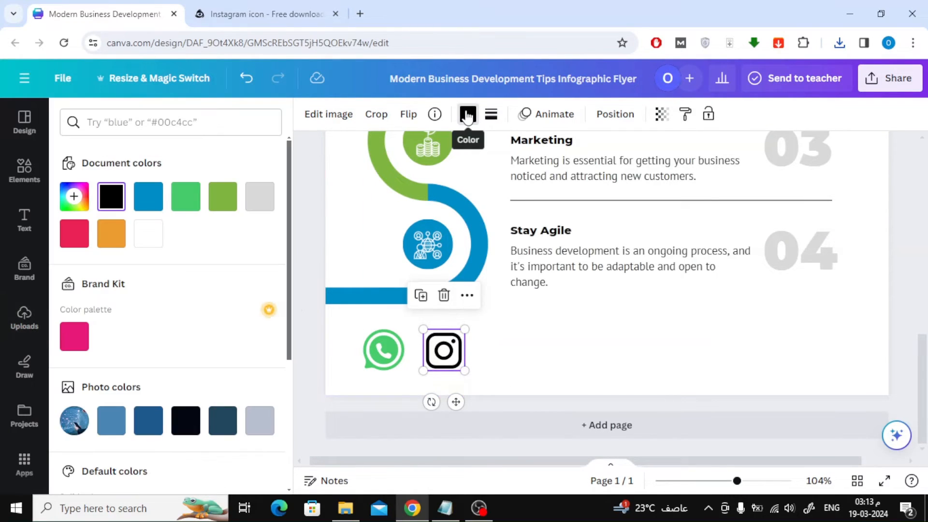
{"action": "left_click", "coordinate": [75, 233]}
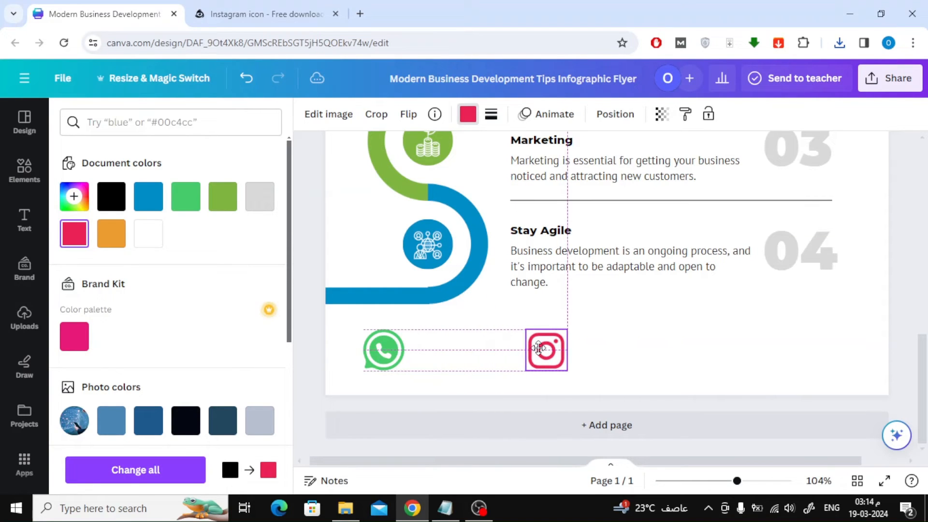
{"action": "left_click", "coordinate": [265, 13]}
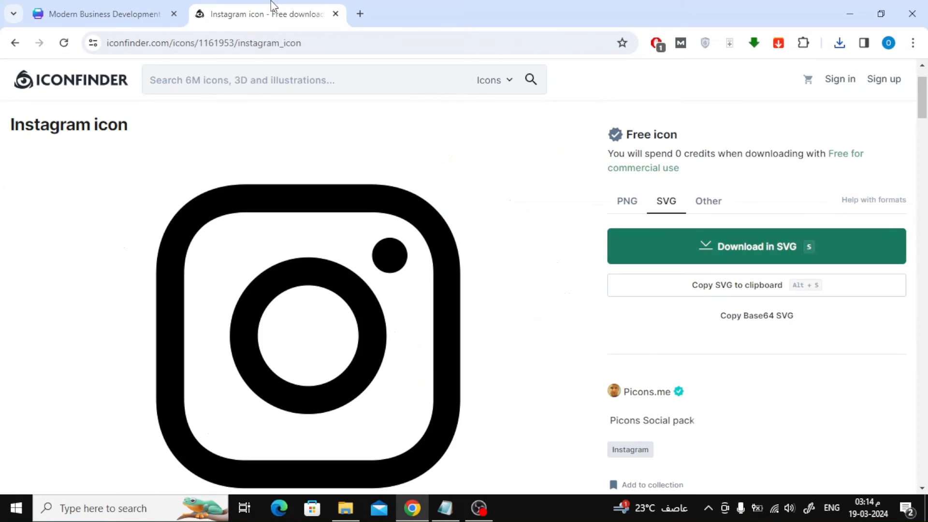
Step: Search Iconfinder for 'linkedin', grab the blue square LinkedIn icon and return to Canva
{"action": "left_click", "coordinate": [296, 81]}
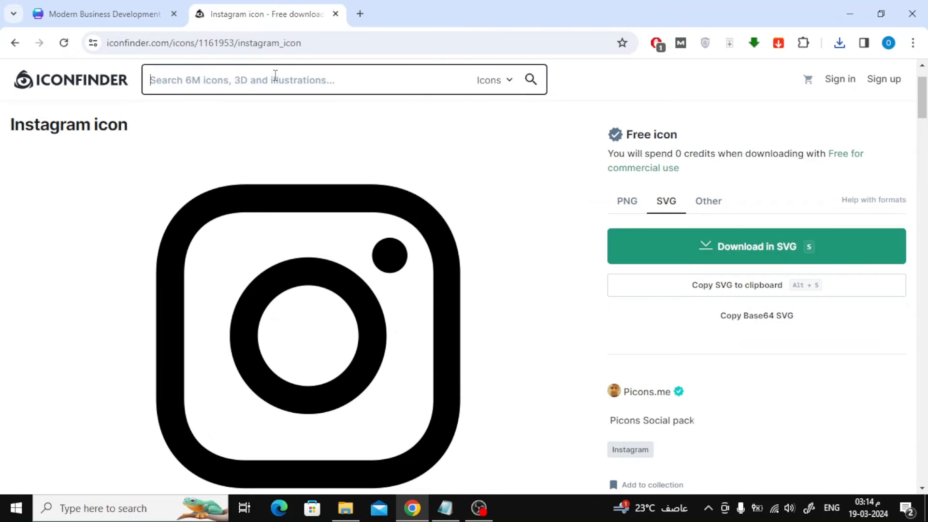
{"action": "type", "text": "link"}
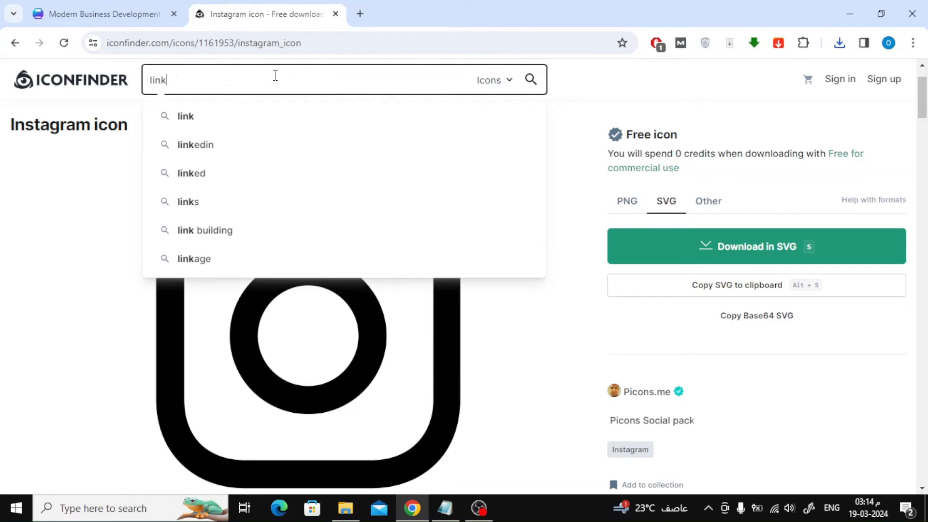
{"action": "left_click", "coordinate": [194, 144]}
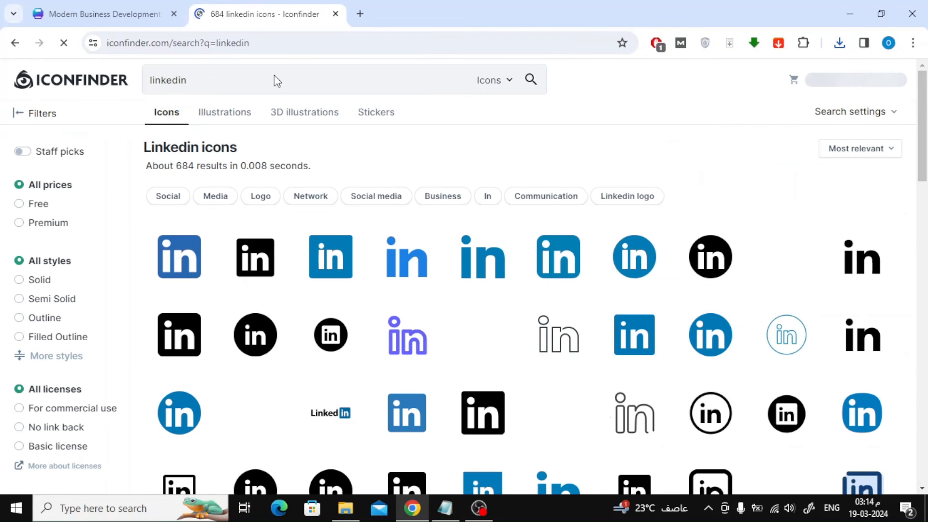
{"action": "mouse_move", "coordinate": [541, 260]}
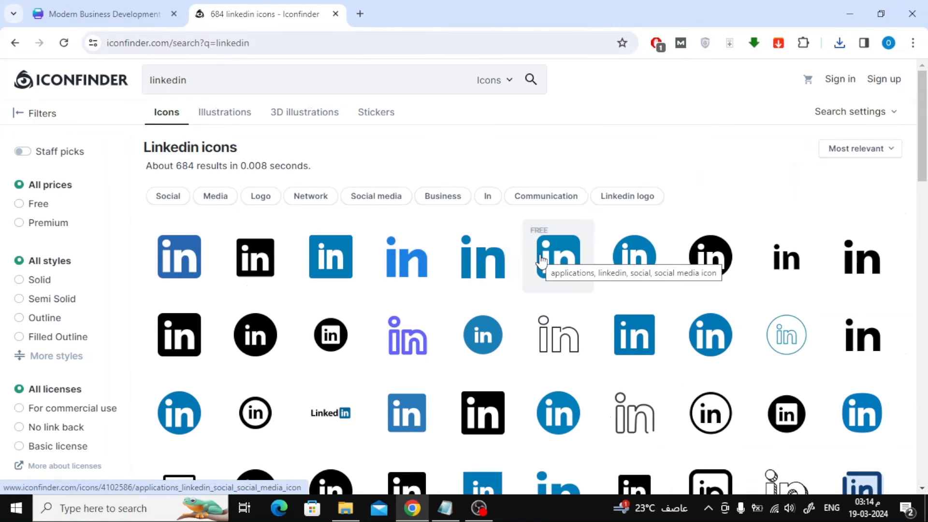
{"action": "left_click", "coordinate": [557, 256]}
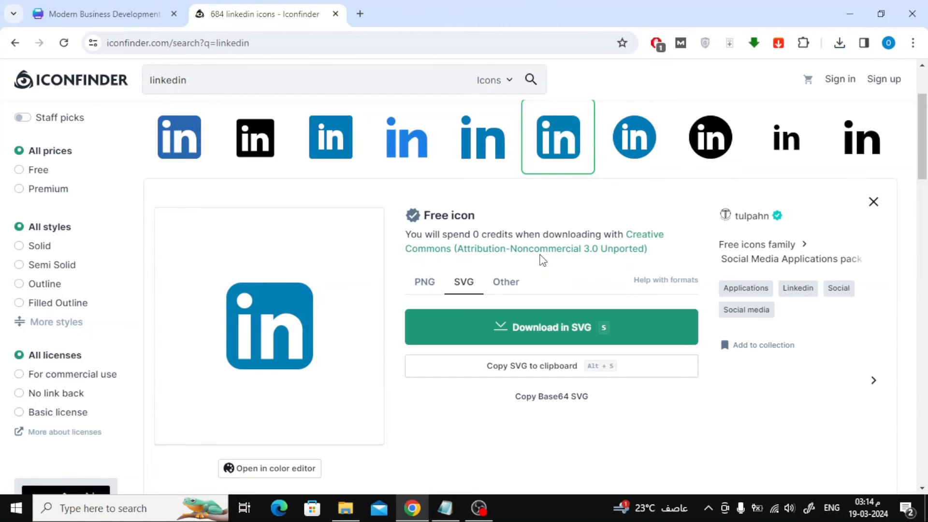
{"action": "left_click", "coordinate": [101, 13]}
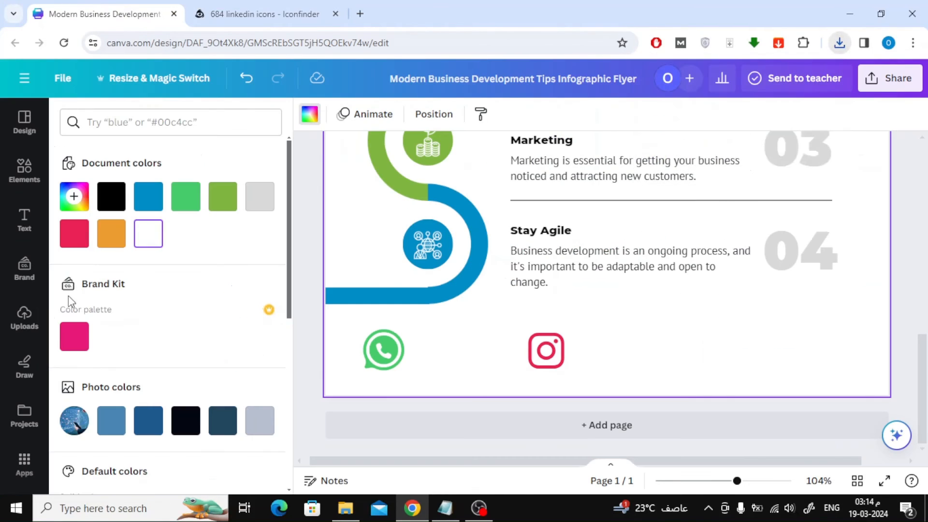
Step: Upload the LinkedIn SVG and place it at the right end of the icon row
{"action": "left_click", "coordinate": [161, 190]}
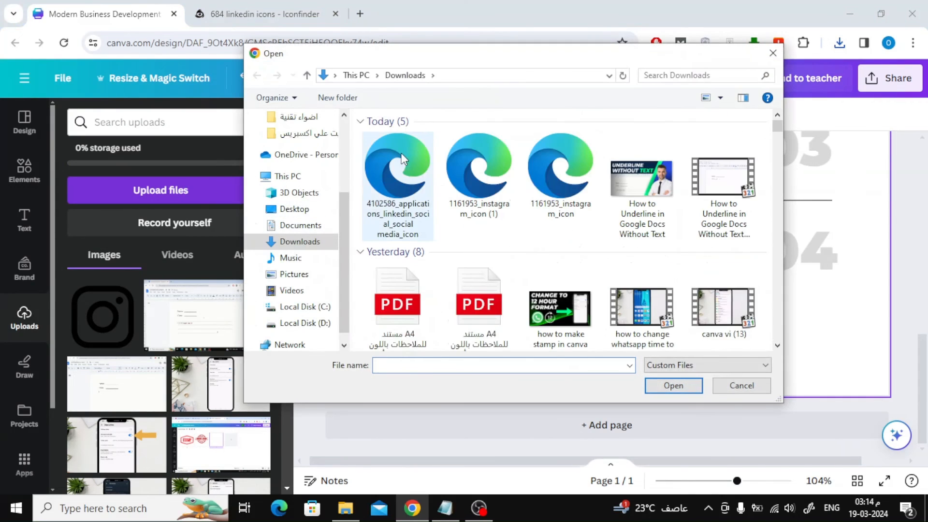
{"action": "left_click", "coordinate": [740, 386]}
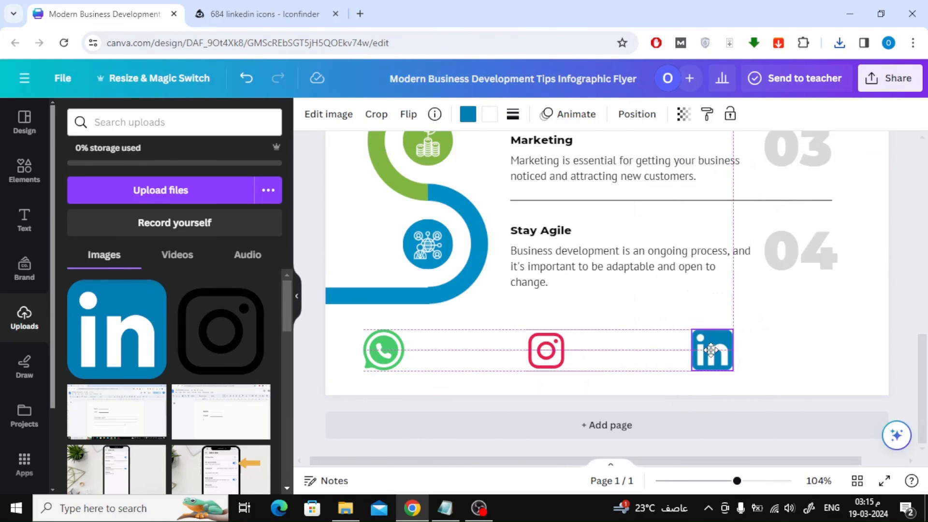
{"action": "left_click", "coordinate": [797, 357]}
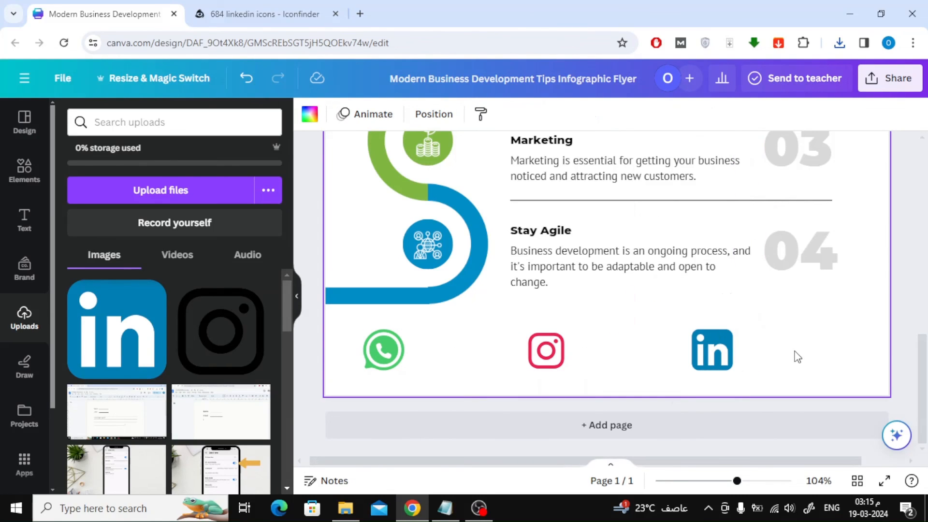